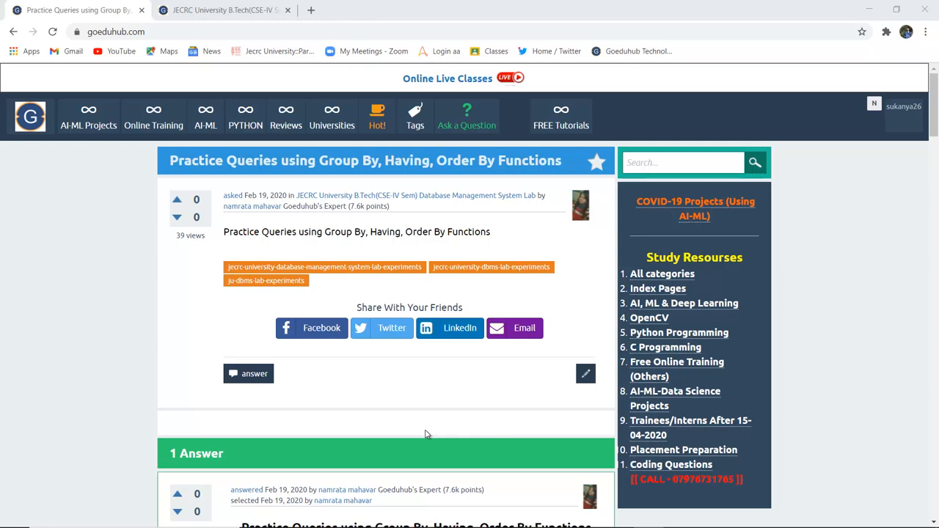
- Scroll past the question header to the answer's GROUP BY definition, syntax and first example query
scroll("down", 3)
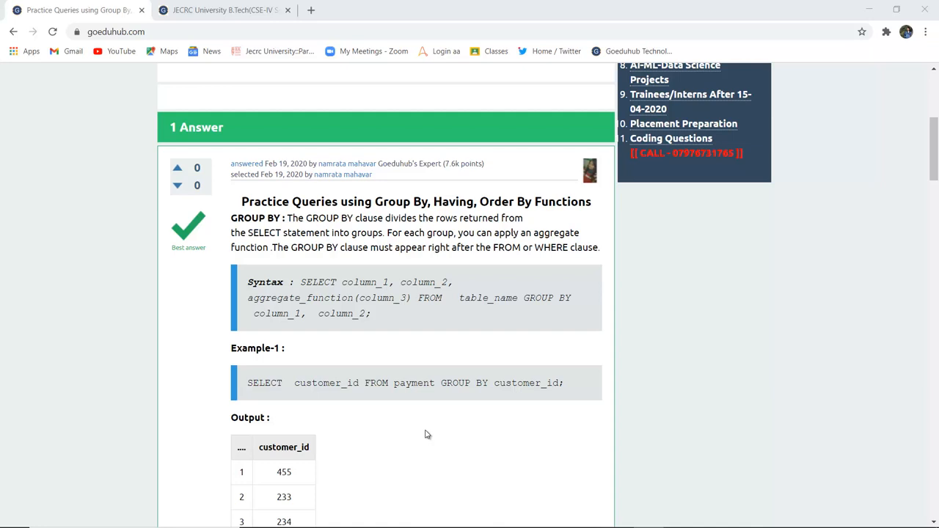
mouse_move(382, 360)
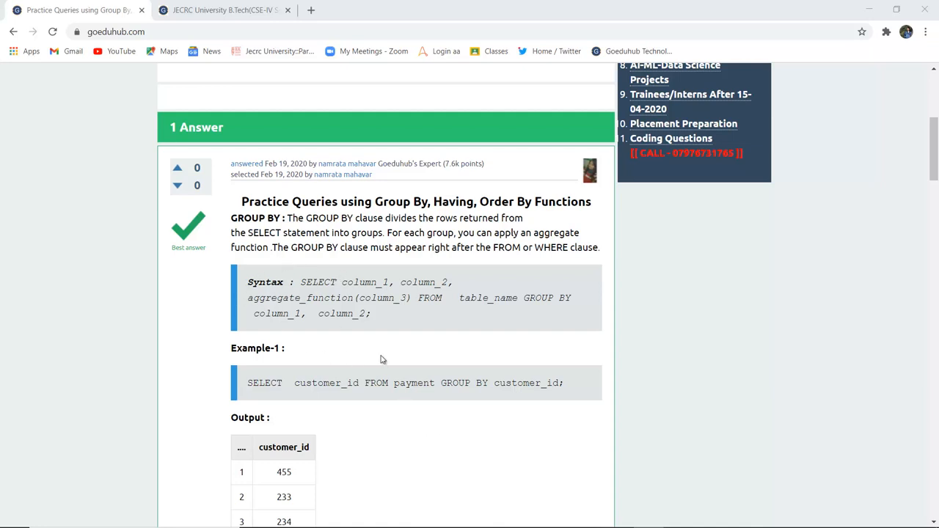
mouse_move(368, 314)
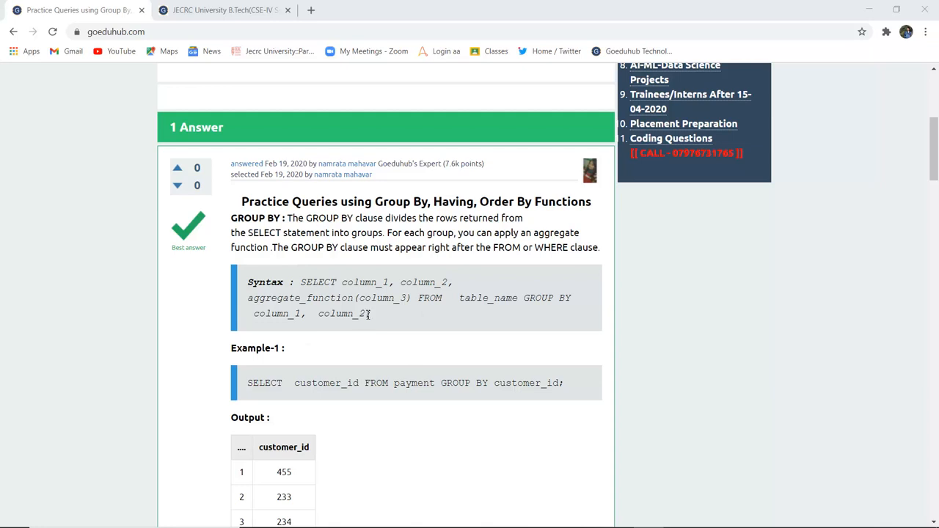
mouse_move(439, 318)
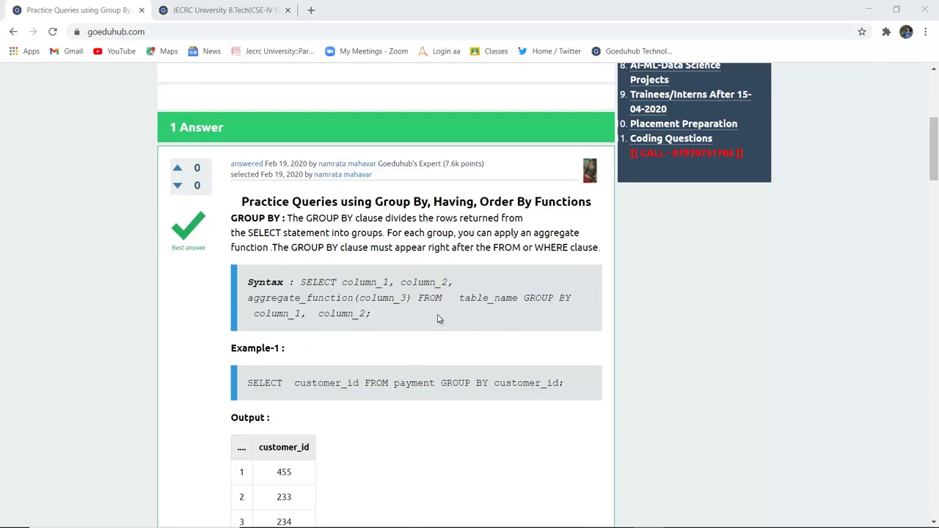
mouse_move(382, 331)
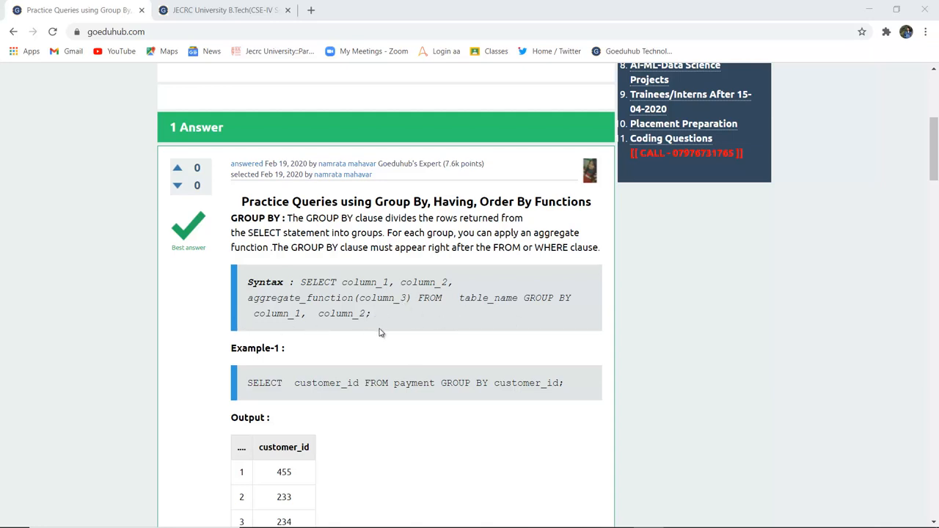
- Scroll so Example-1's full nine-row customer_id output table is visible
scroll("down", 3)
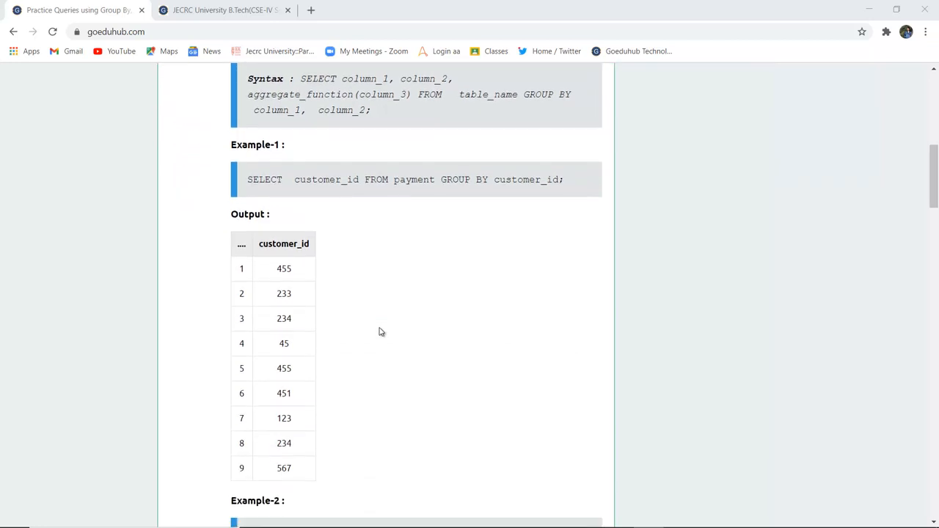
mouse_move(302, 258)
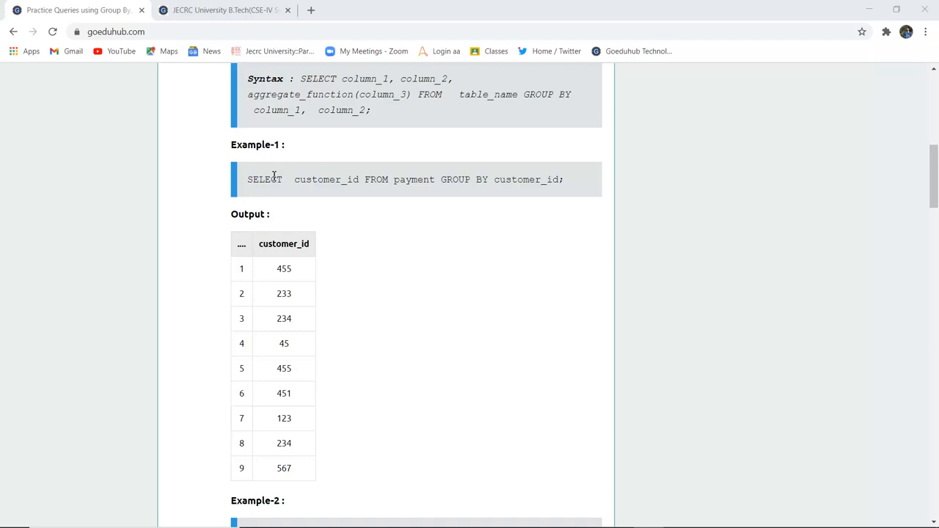
mouse_move(346, 194)
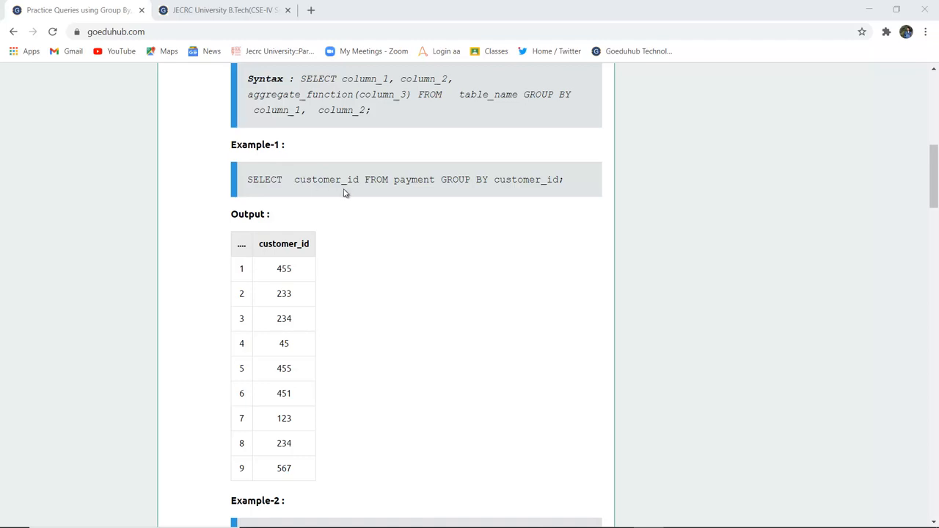
mouse_move(465, 184)
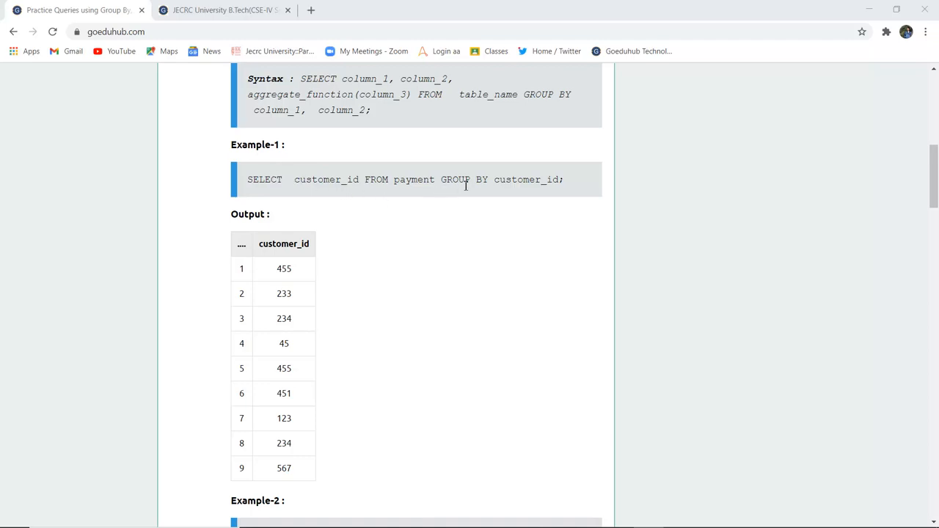
mouse_move(575, 190)
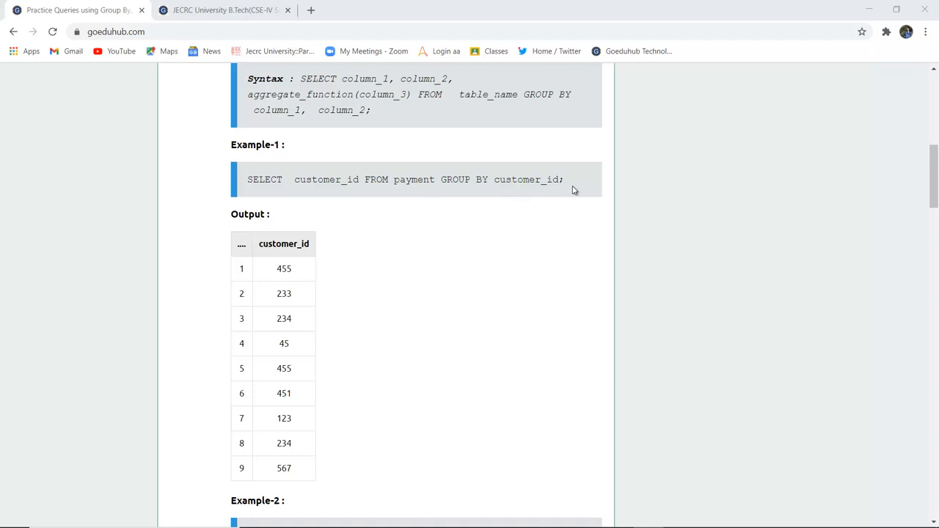
mouse_move(286, 443)
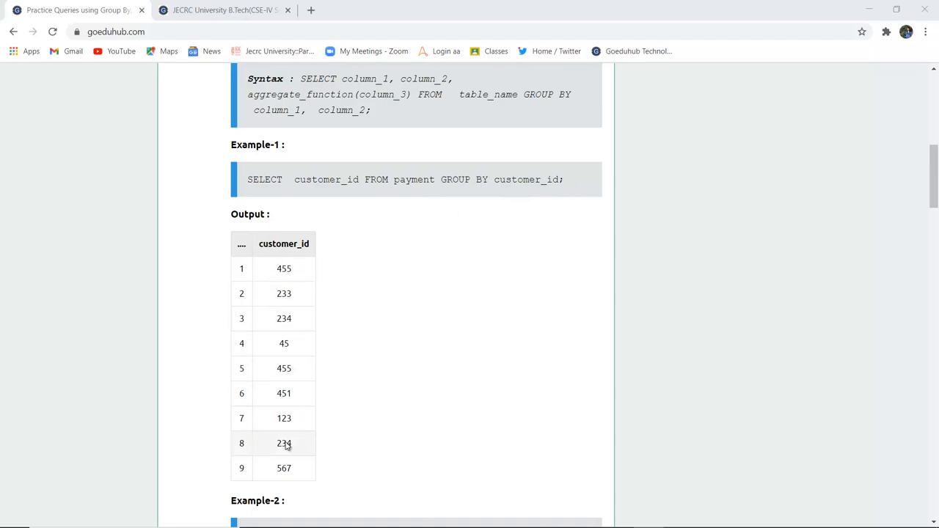
mouse_move(319, 349)
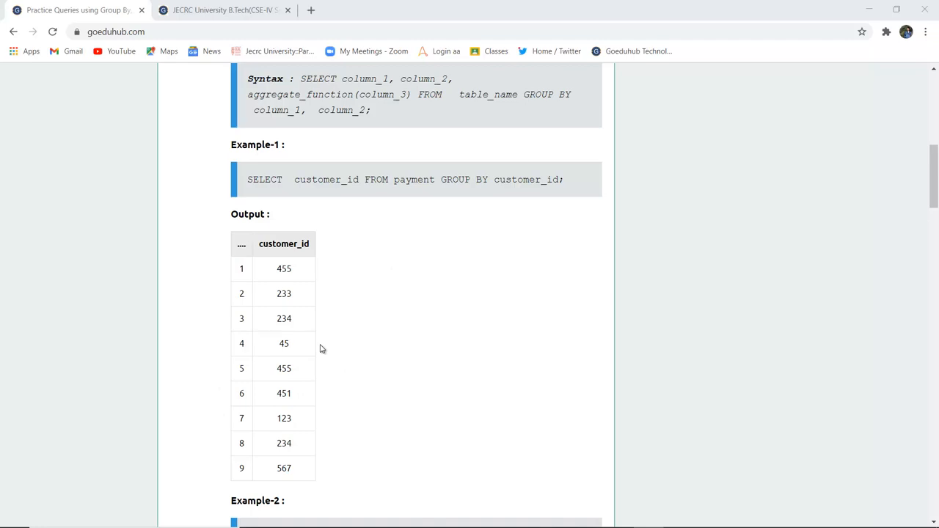
- Scroll to Example-2's SUM(amount) per customer_id query and its ten-row output table
scroll("down", 3)
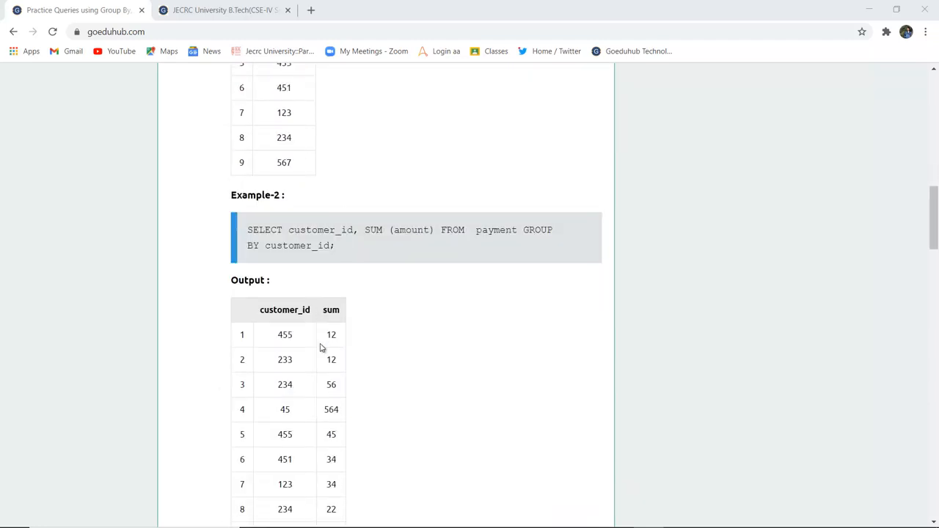
scroll("down", 3)
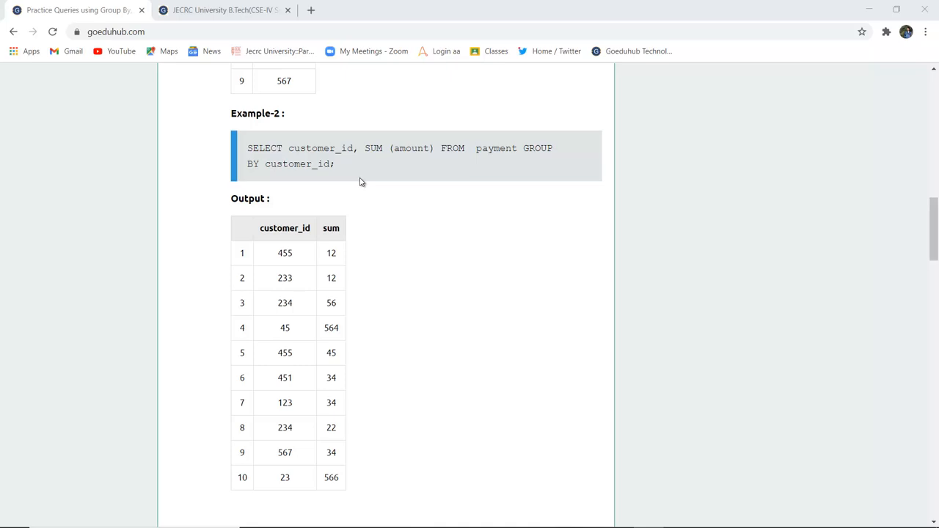
mouse_move(368, 148)
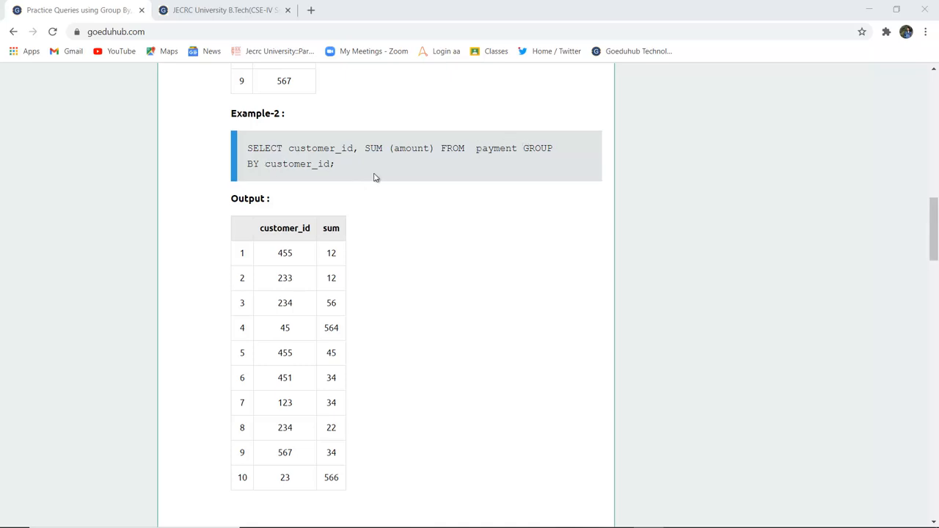
scroll("down", 3)
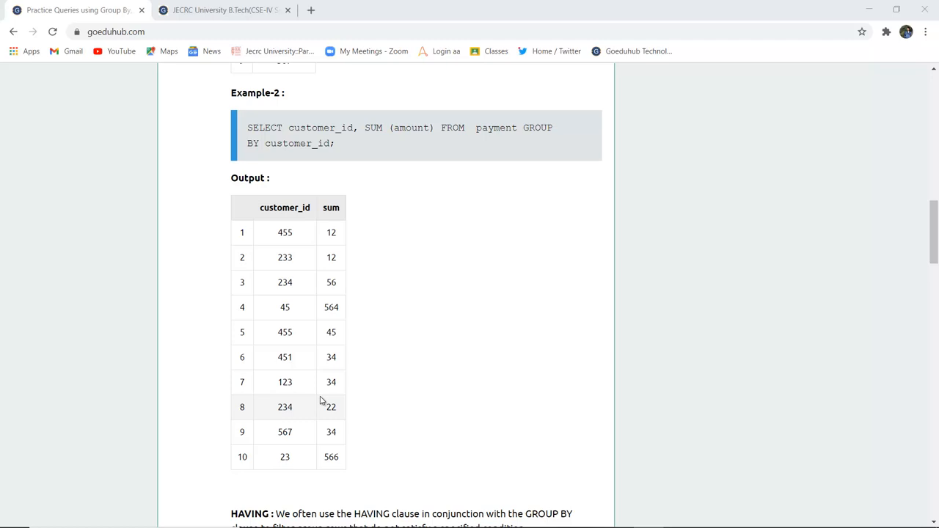
- Scroll through the HAVING syntax, the SUM(amount) > 200 example and the store_id COUNT example with outputs
scroll("down", 3)
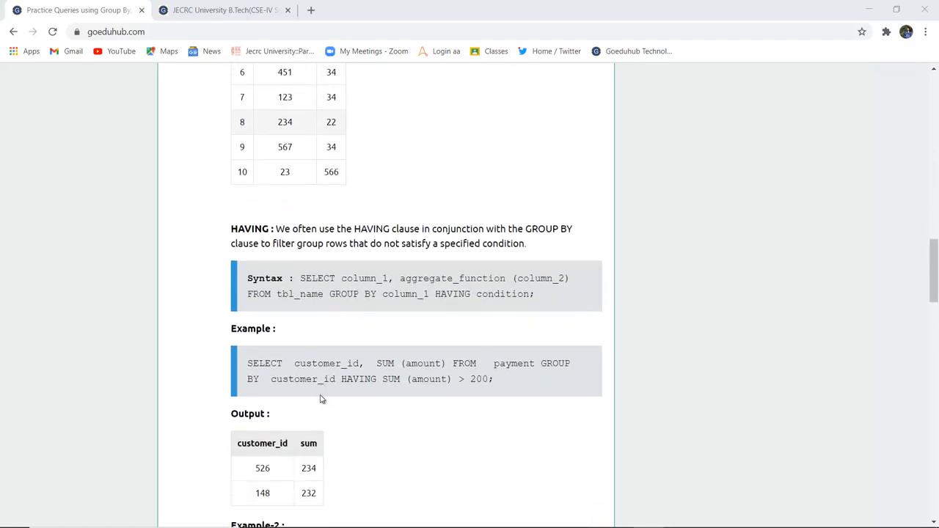
scroll("down", 3)
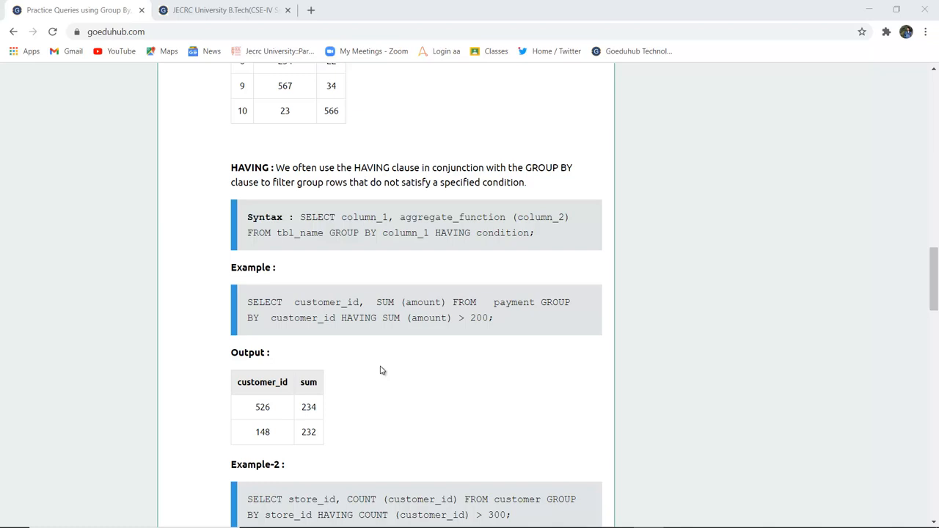
scroll("down", 3)
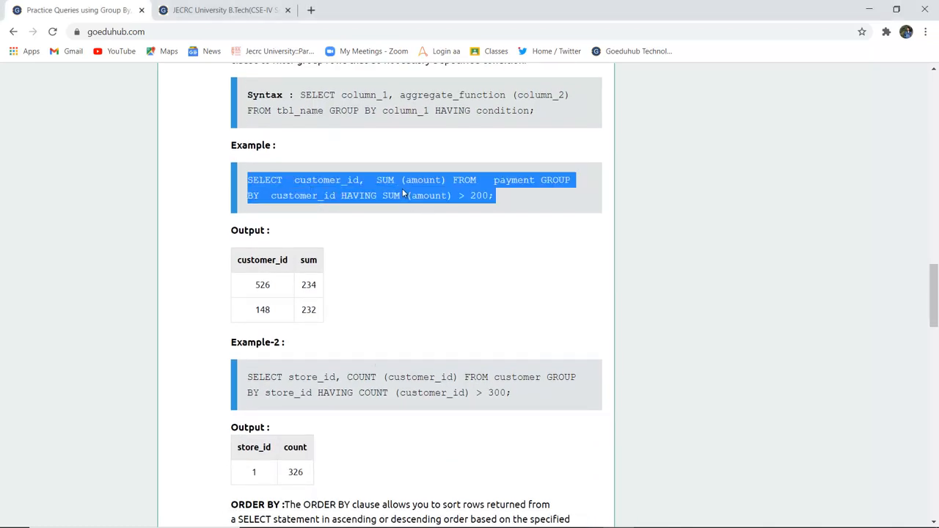
mouse_move(437, 194)
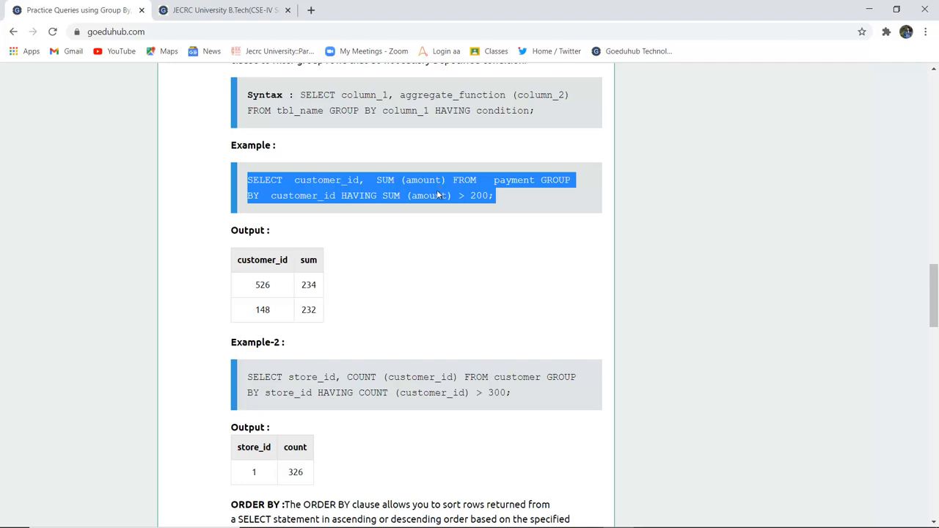
- Revisit the HAVING example, then scroll to the ORDER BY syntax and Example-1 sorting first_name ascending
scroll("down", 3)
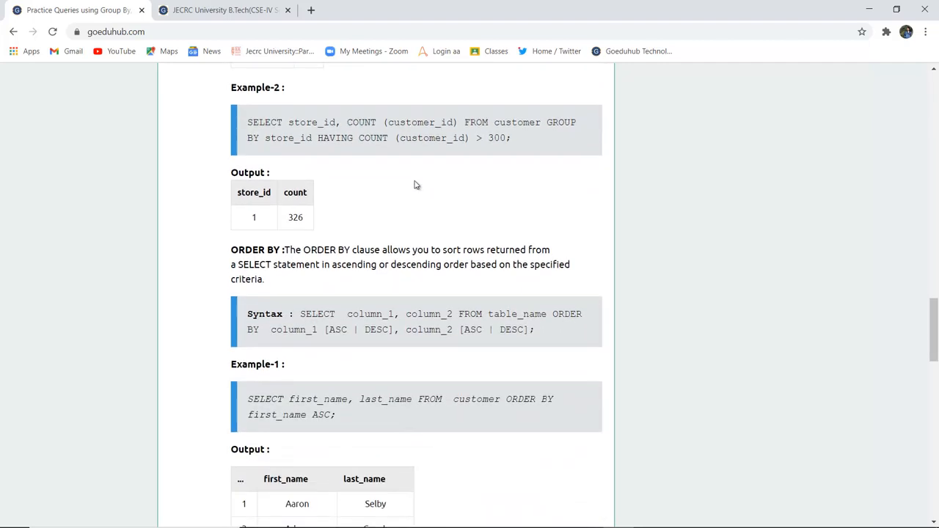
mouse_move(334, 129)
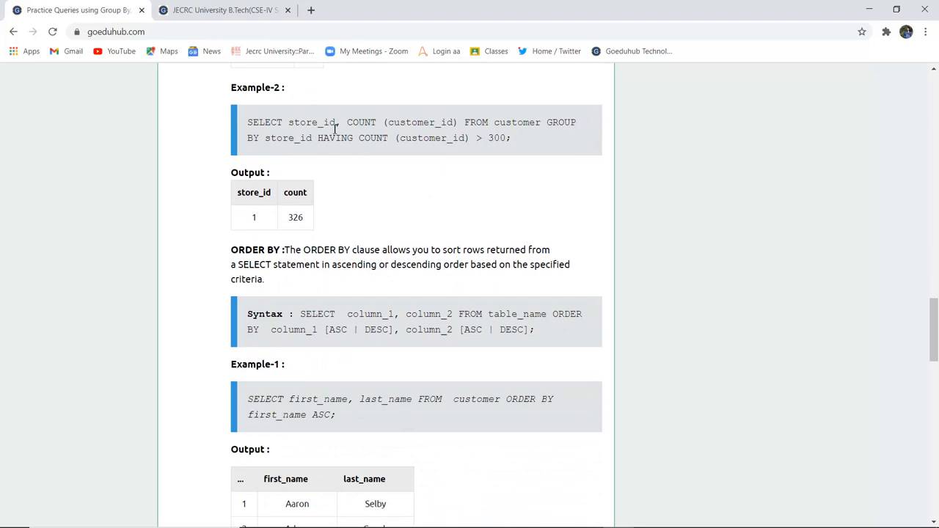
mouse_move(447, 133)
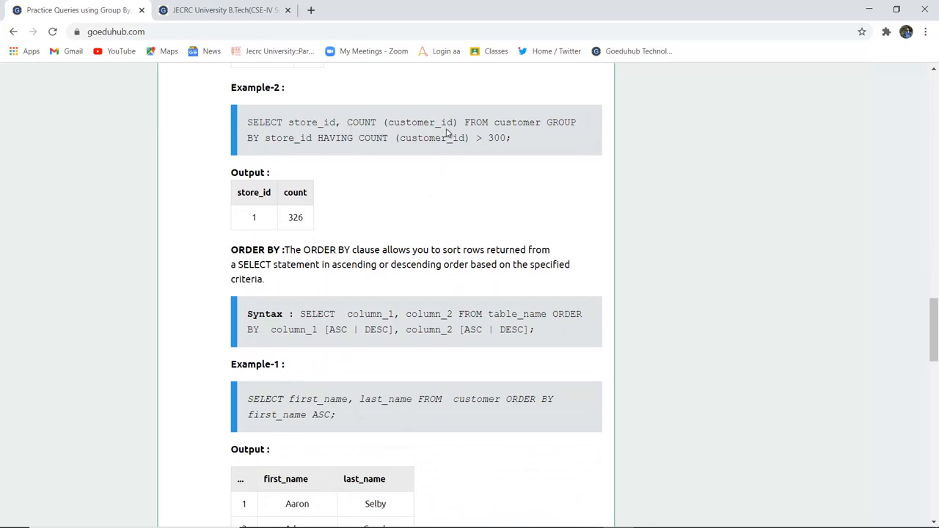
mouse_move(532, 140)
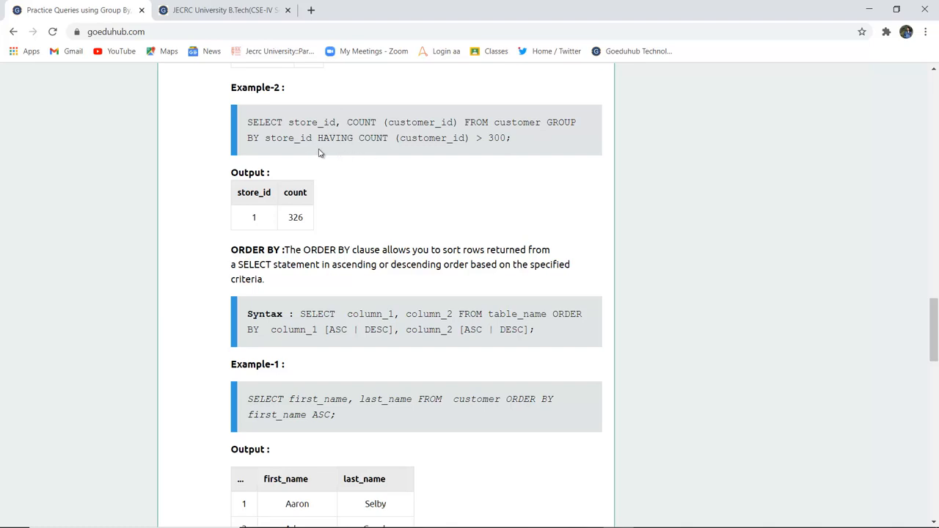
mouse_move(463, 150)
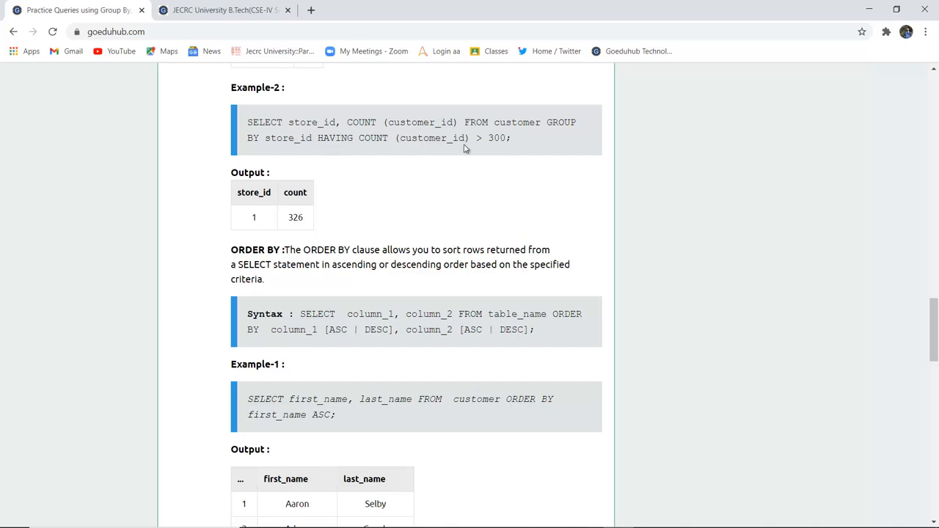
scroll("down", 3)
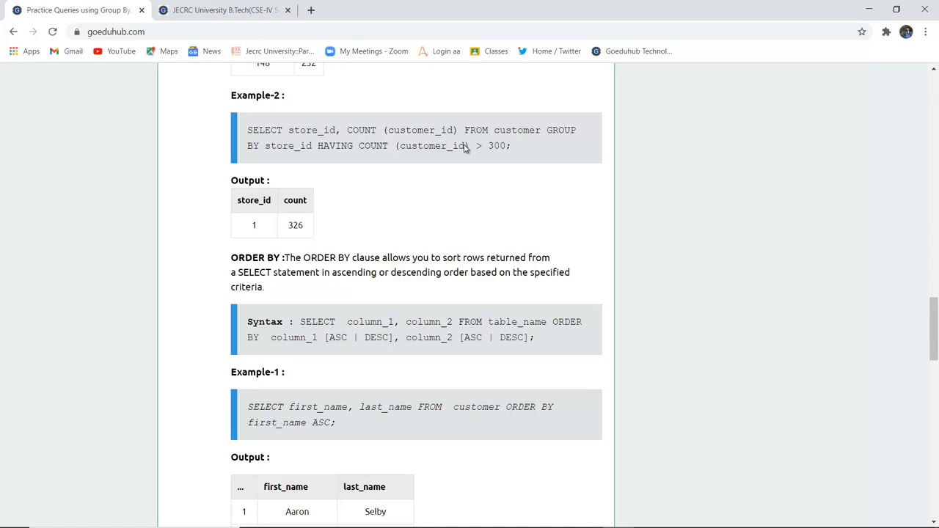
scroll("up", 3)
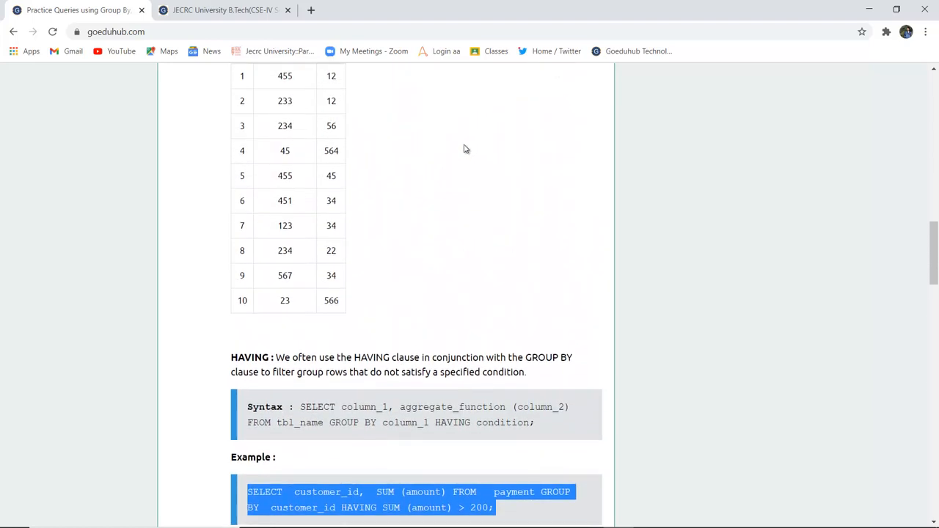
scroll("up", 3)
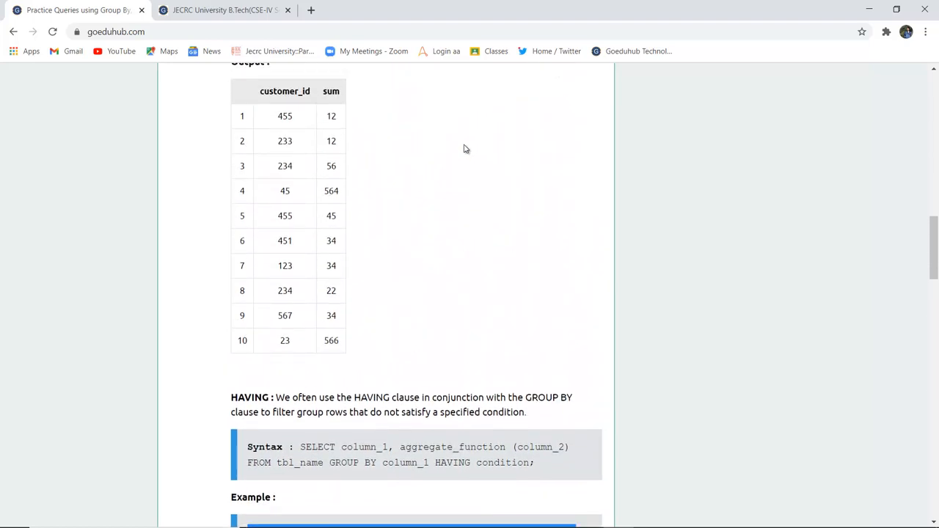
scroll("down", 3)
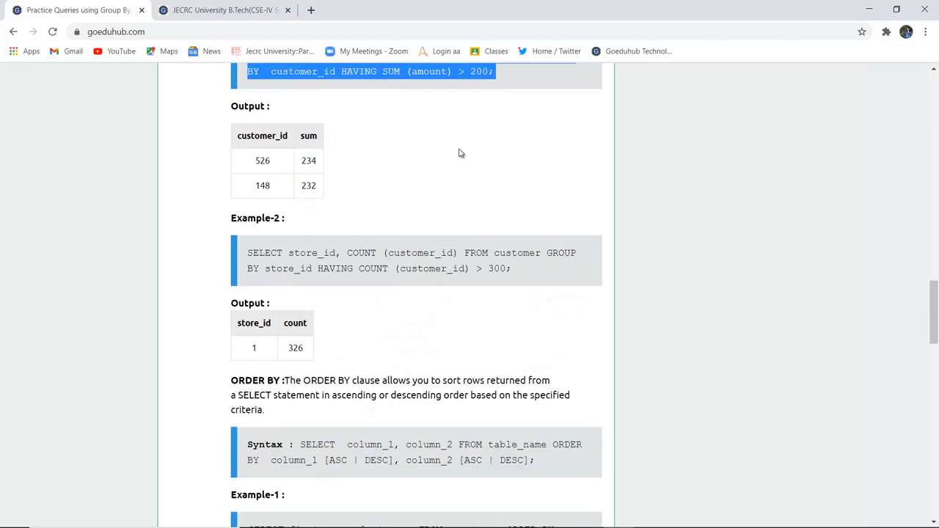
scroll("down", 3)
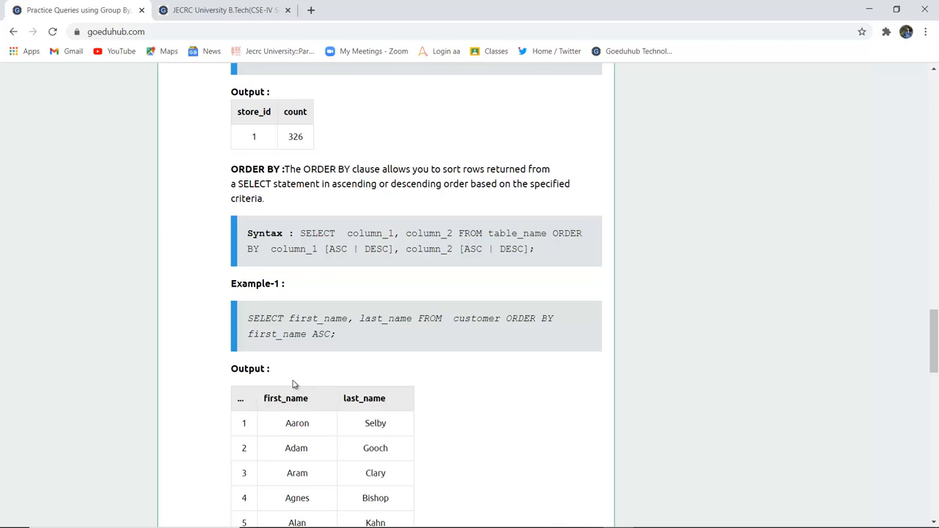
- Highlight ASC then DESC in the ORDER BY syntax and reveal Example-2's last_name DESC query
scroll("down", 3)
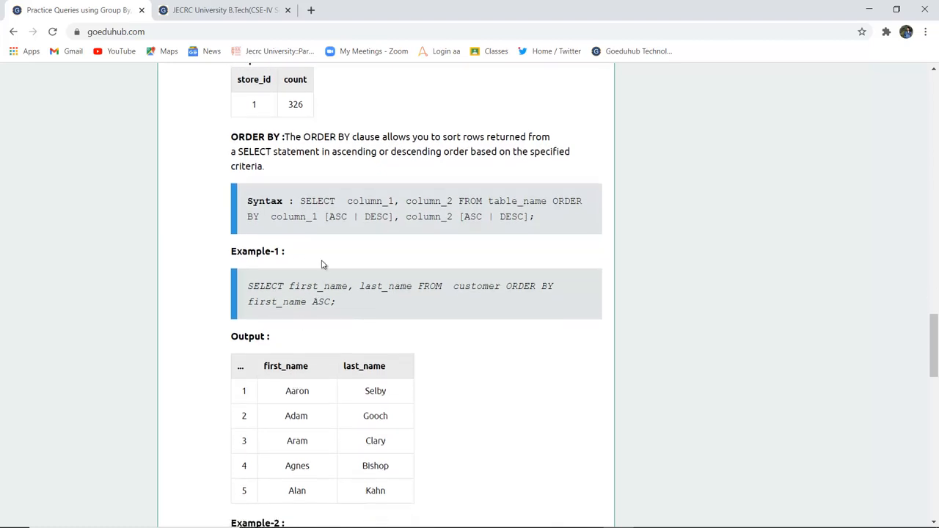
double_click(338, 217)
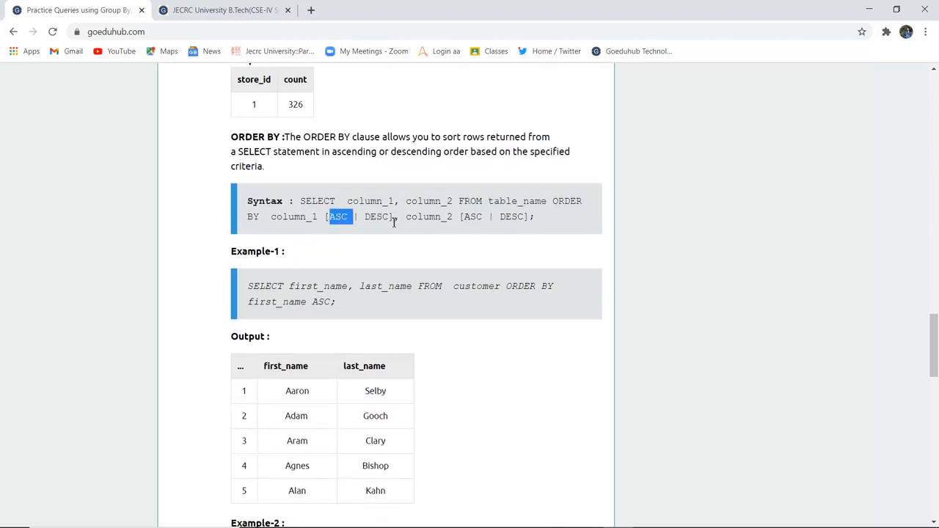
double_click(377, 217)
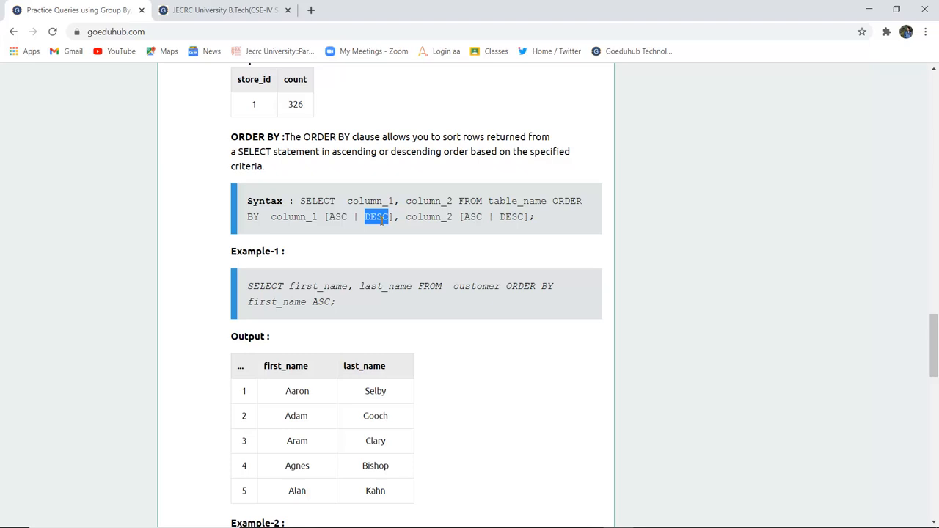
scroll("down", 3)
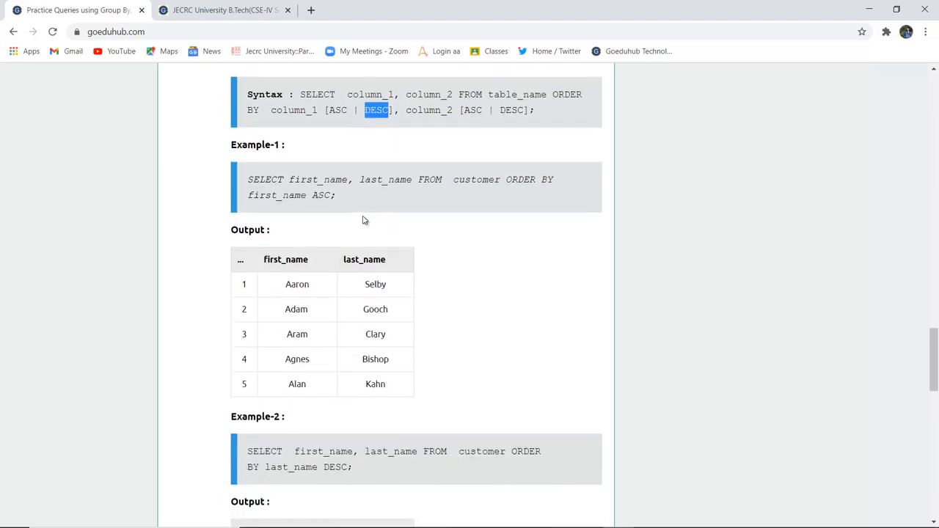
mouse_move(408, 337)
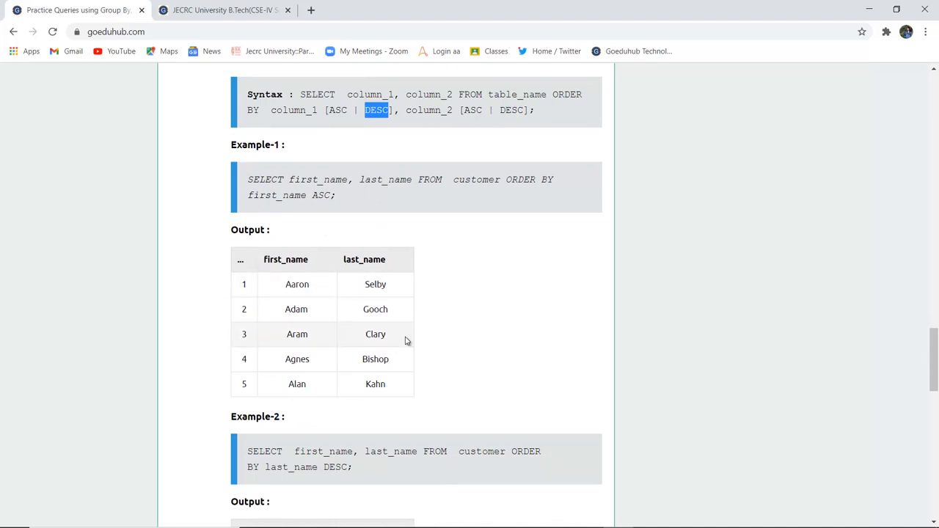
mouse_move(402, 340)
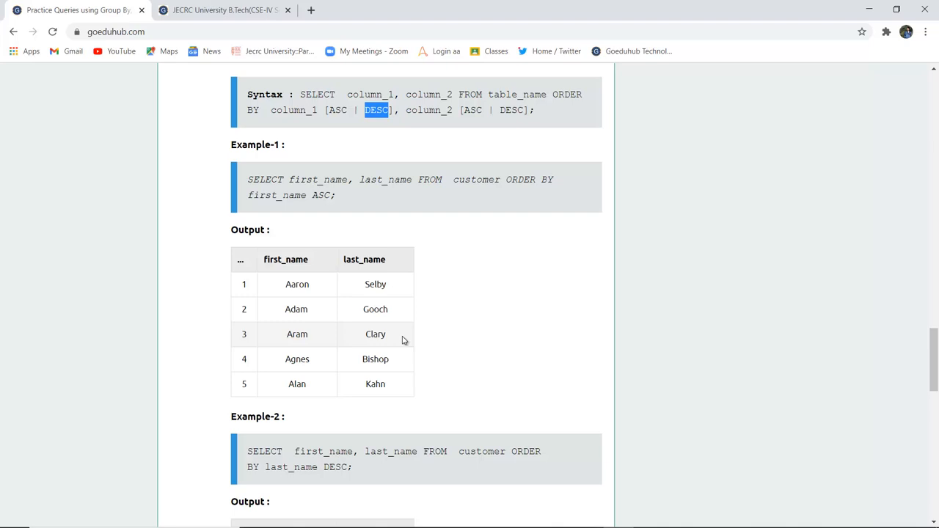
mouse_move(537, 182)
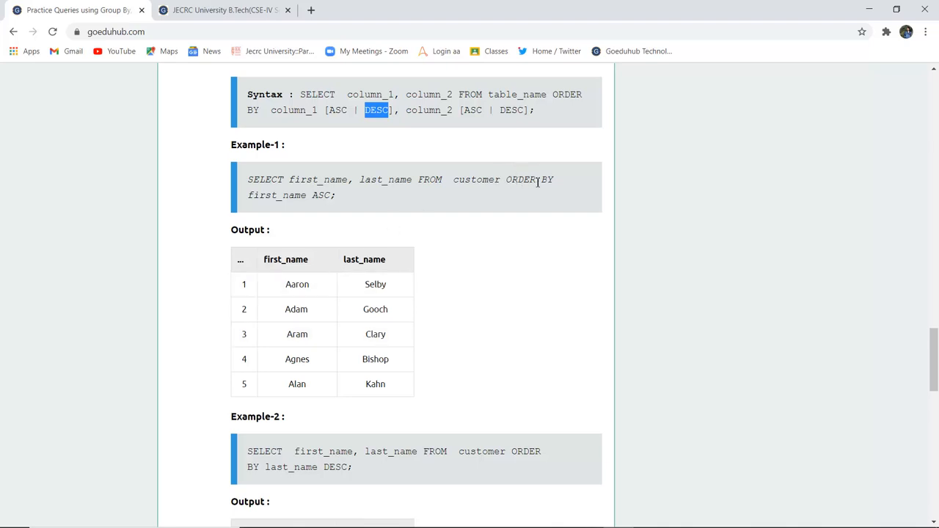
mouse_move(320, 193)
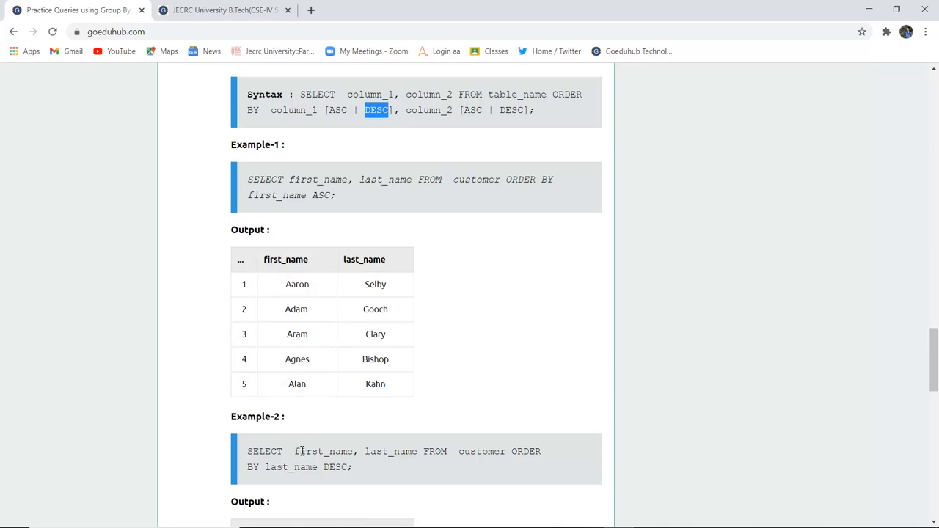
- View Example-2's descending output, then scroll back to the GROUP BY explanation at the answer's start
scroll("down", 3)
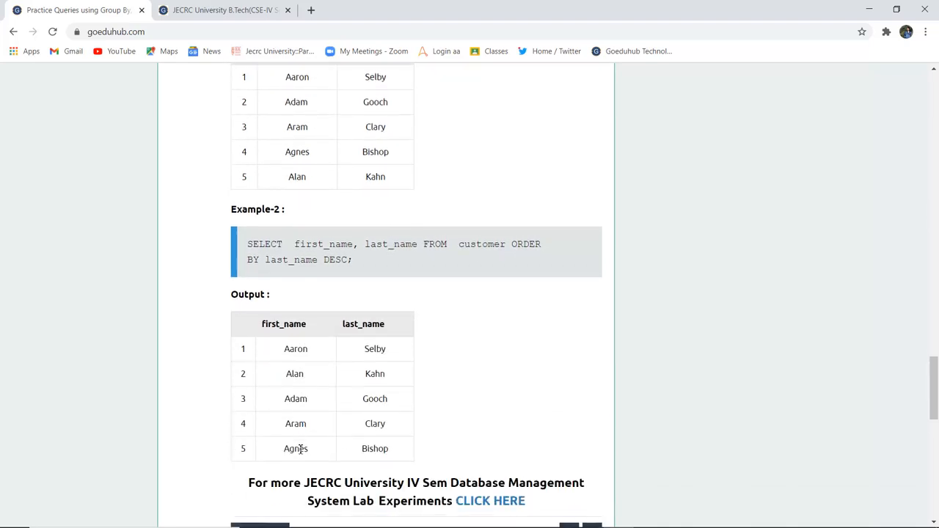
mouse_move(358, 433)
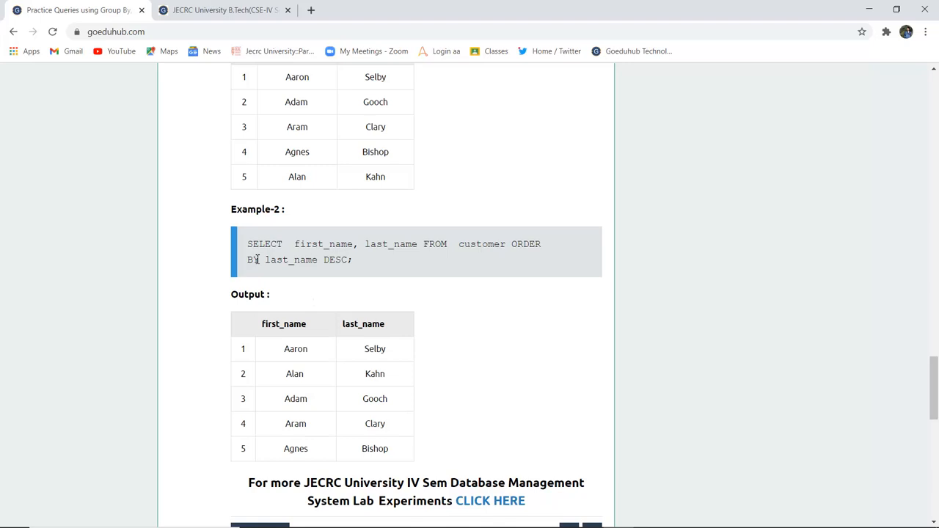
mouse_move(351, 263)
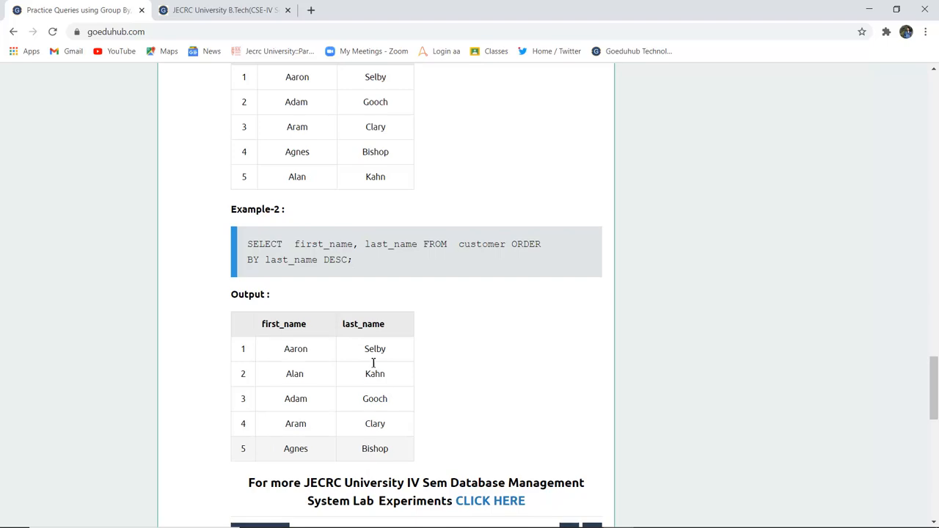
scroll("down", 3)
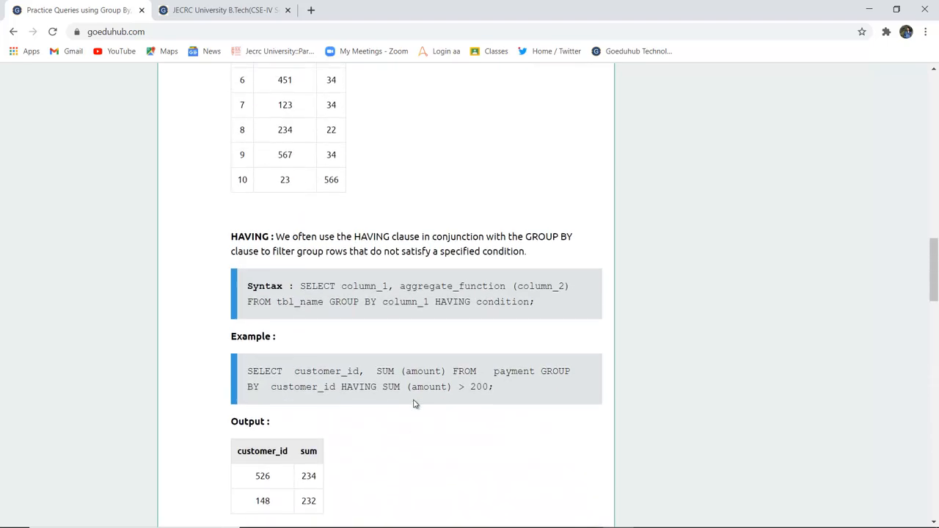
scroll("up", 3)
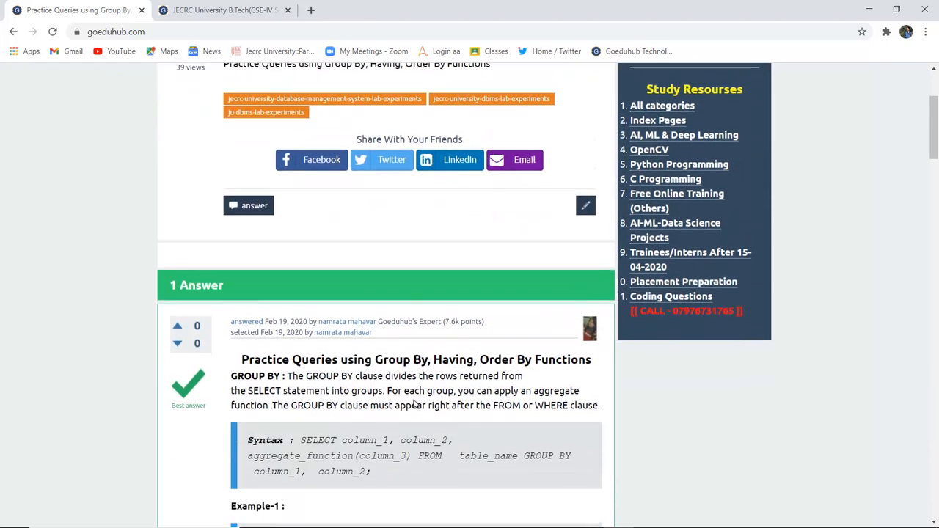